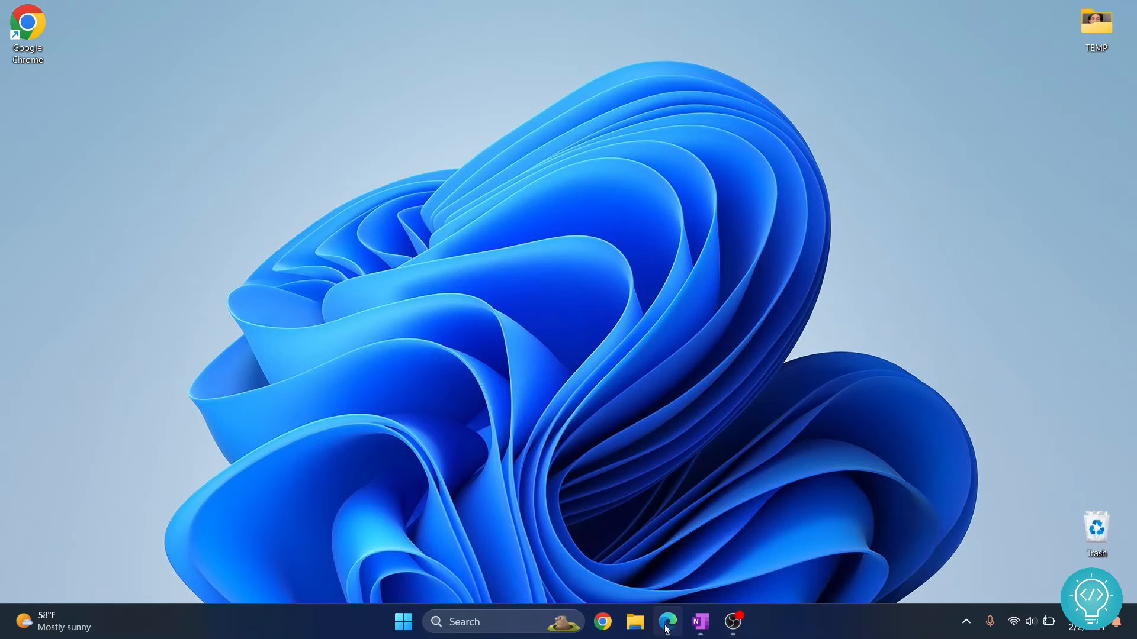
# Bring up Edge on utorrent.com and scroll to the uTorrent Classic download section.
pyautogui.click(666, 621)
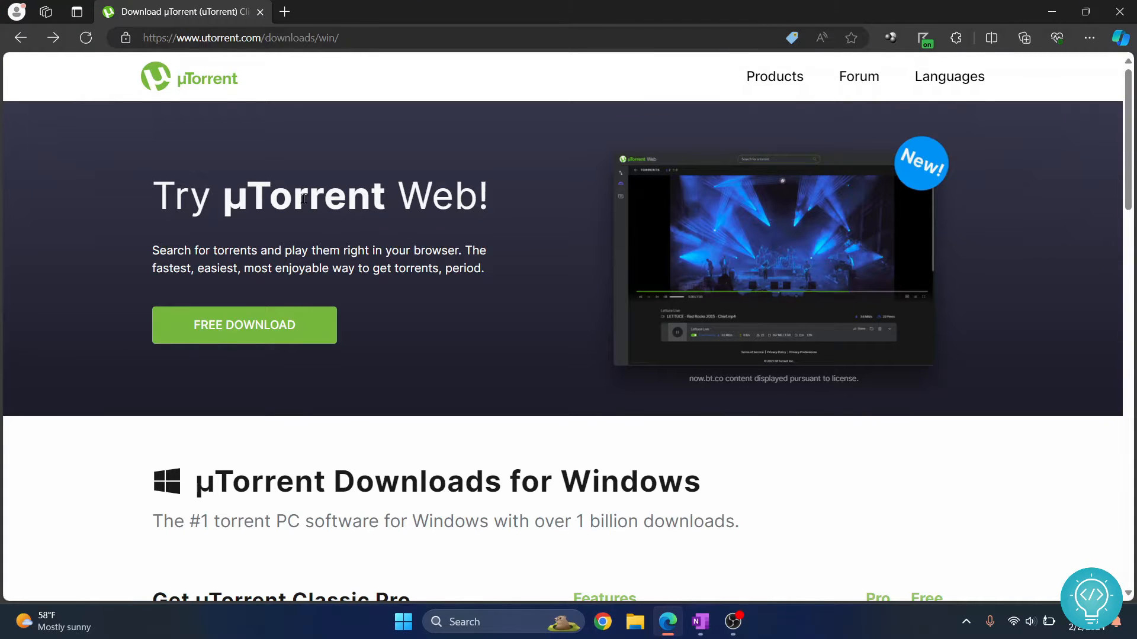
pyautogui.moveTo(244, 324)
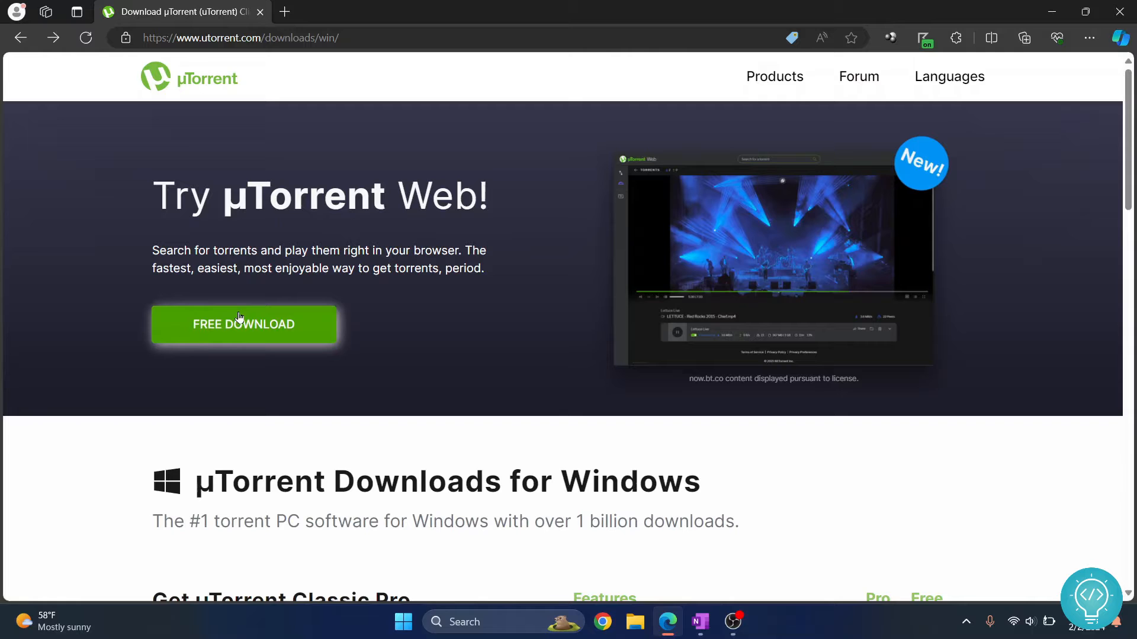
pyautogui.moveTo(395, 433)
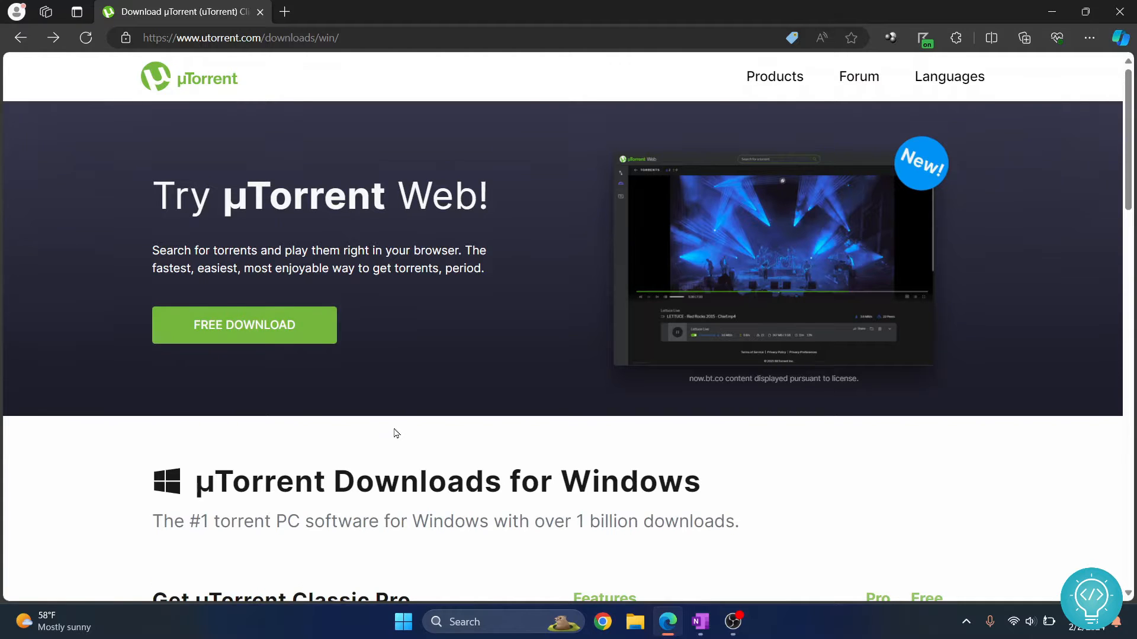
pyautogui.scroll(-3)
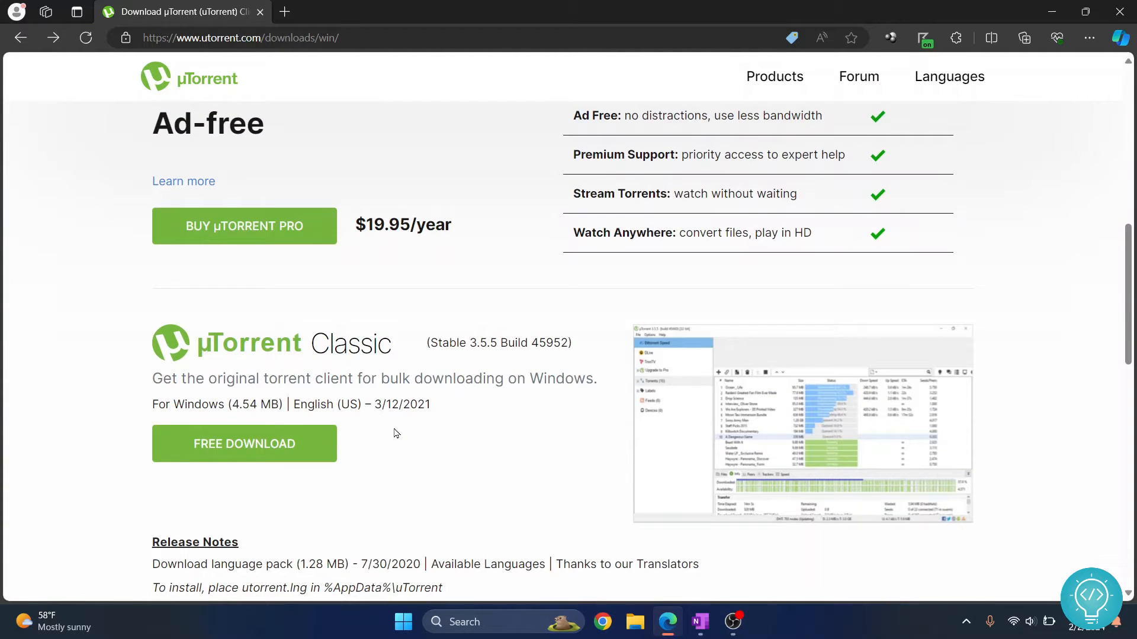
pyautogui.scroll(-3)
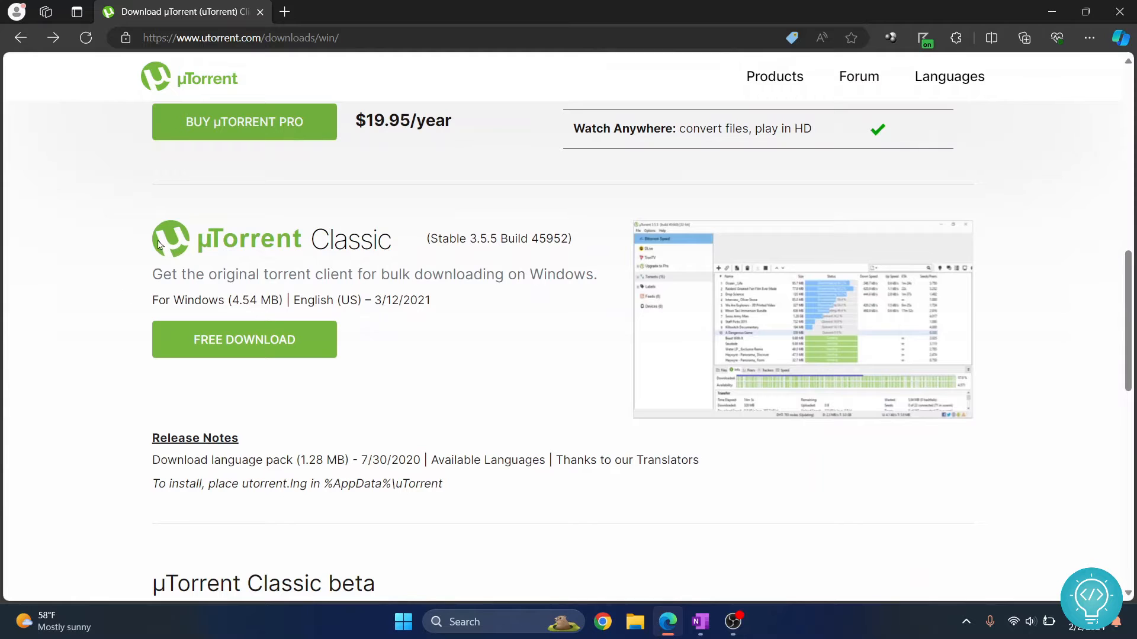
pyautogui.moveTo(244, 340)
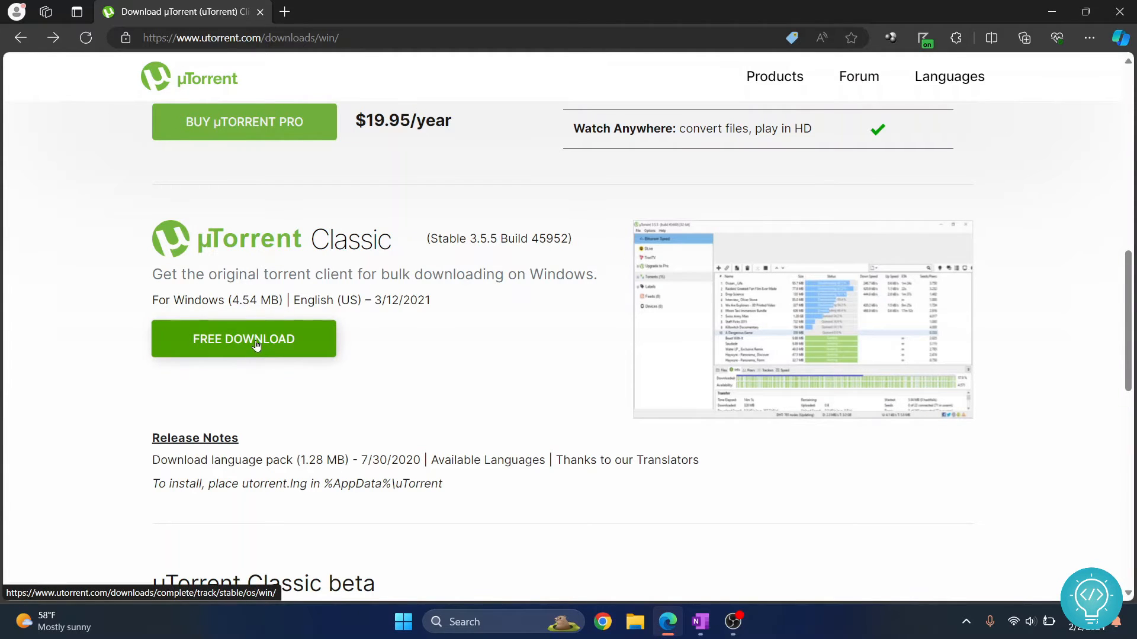
# Start the uTorrent Classic free download and show utorrent_installer.exe in the downloads list.
pyautogui.click(244, 339)
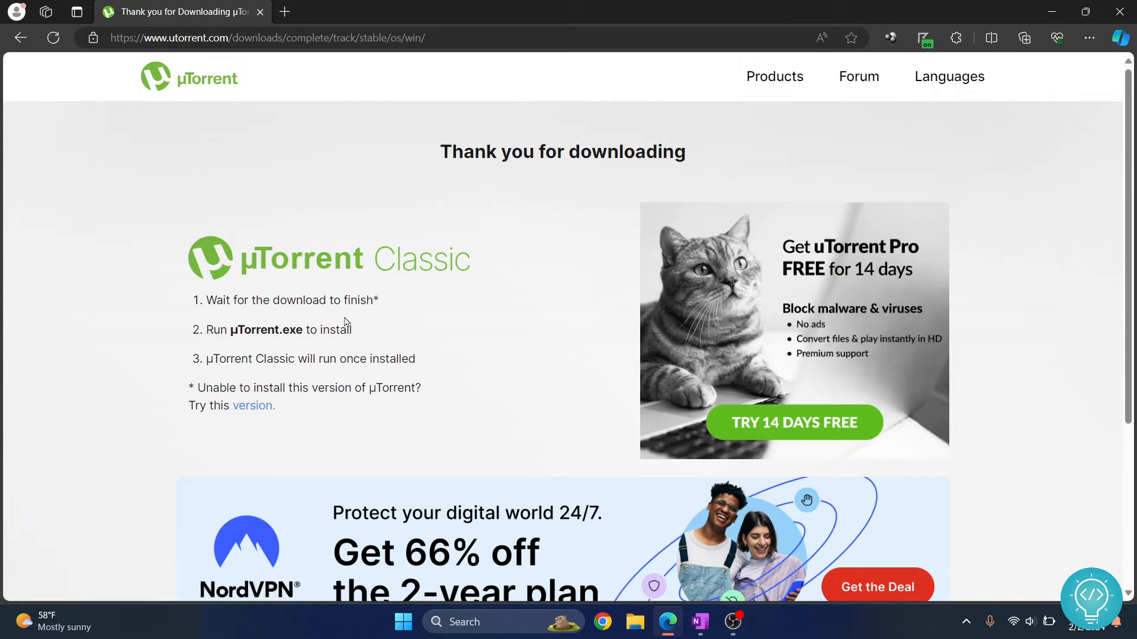
pyautogui.click(1024, 38)
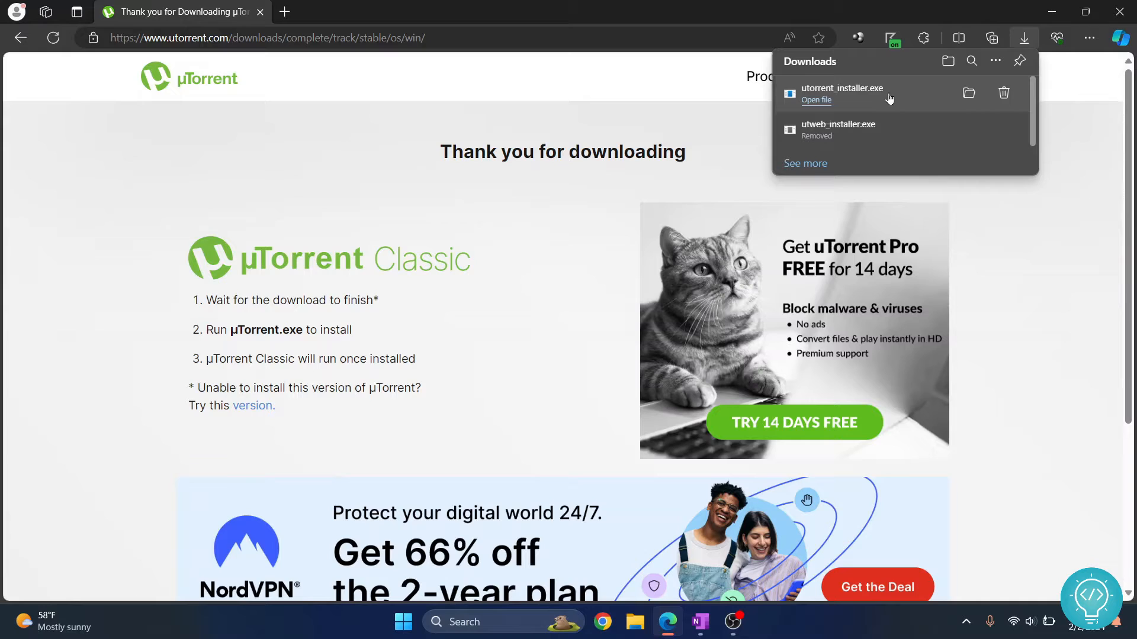
pyautogui.moveTo(823, 99)
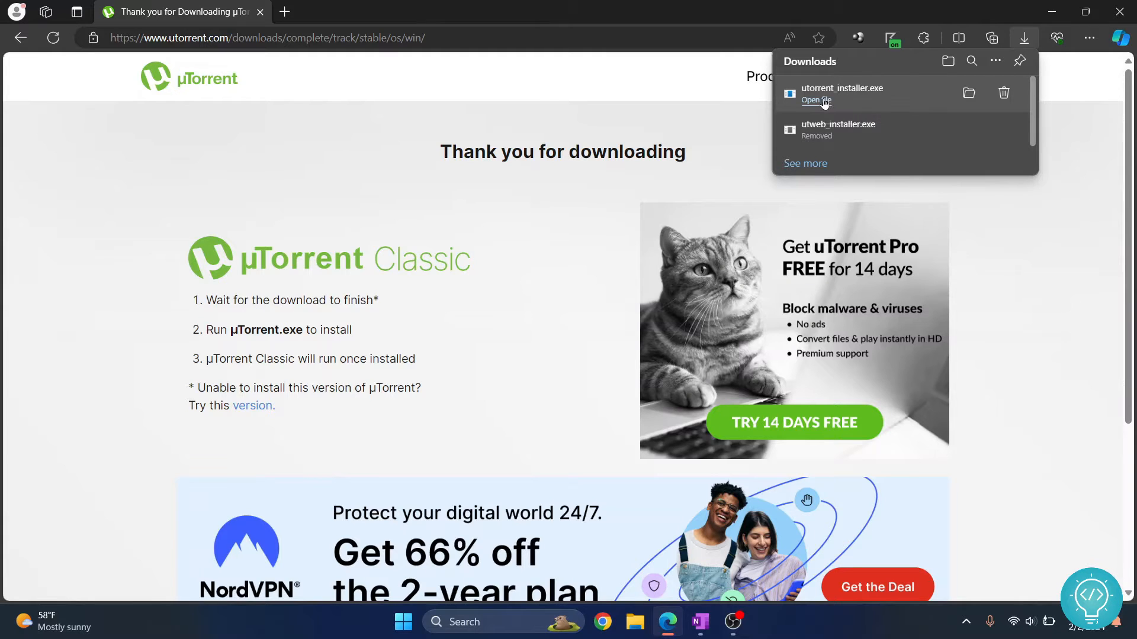
pyautogui.moveTo(547, 300)
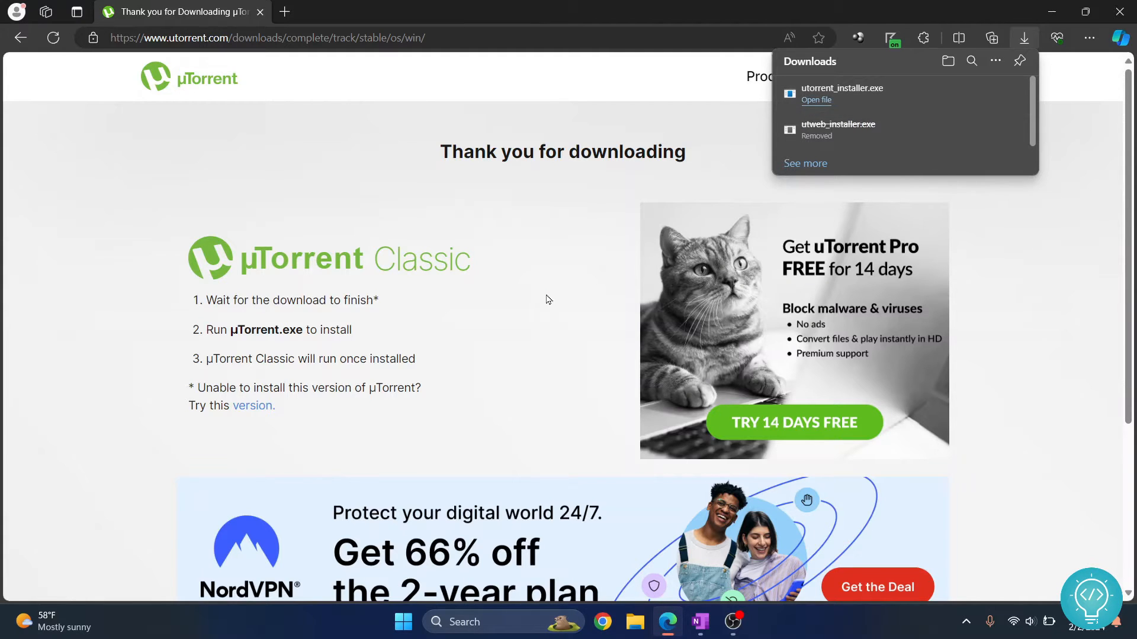
# Run utorrent_installer.exe, agree to the license and decline the Avast antivirus offer.
pyautogui.click(816, 99)
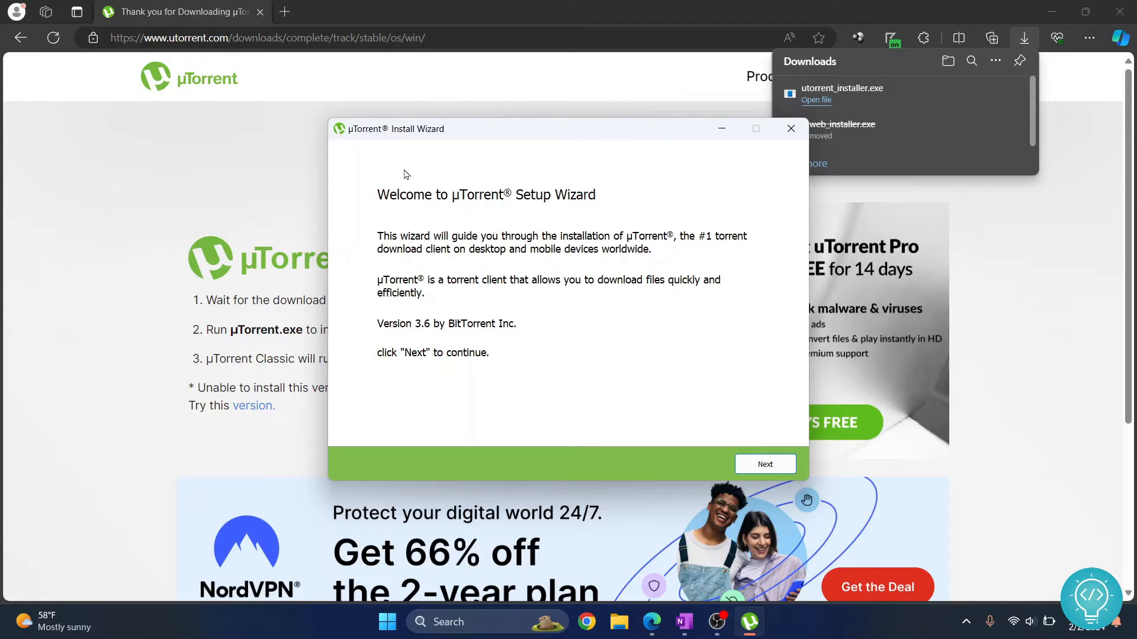
pyautogui.moveTo(765, 464)
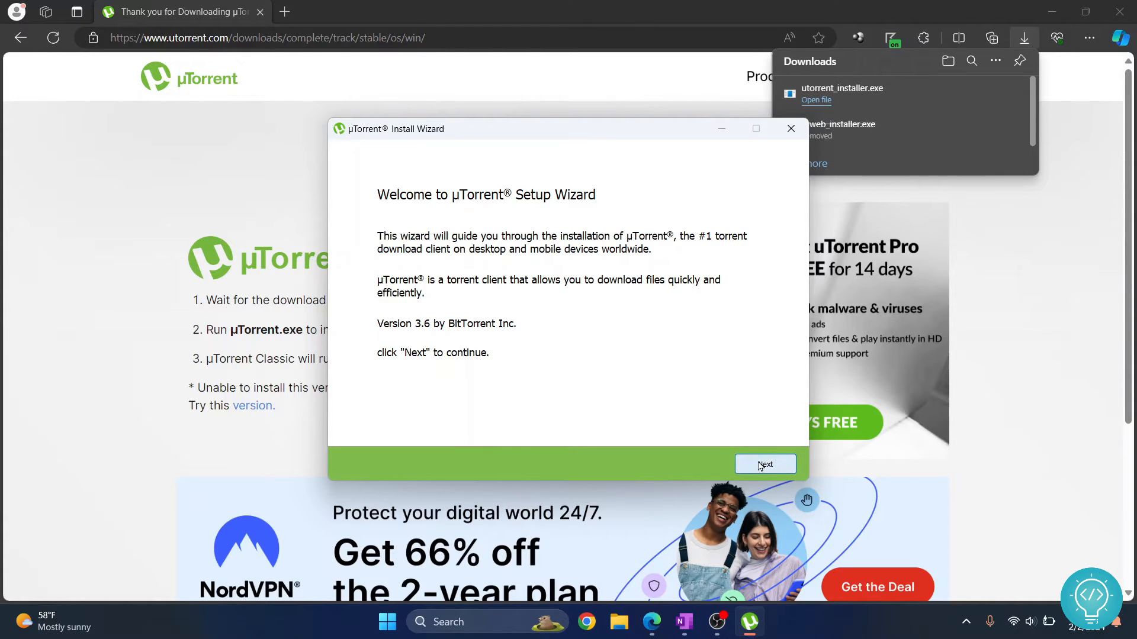
pyautogui.click(765, 465)
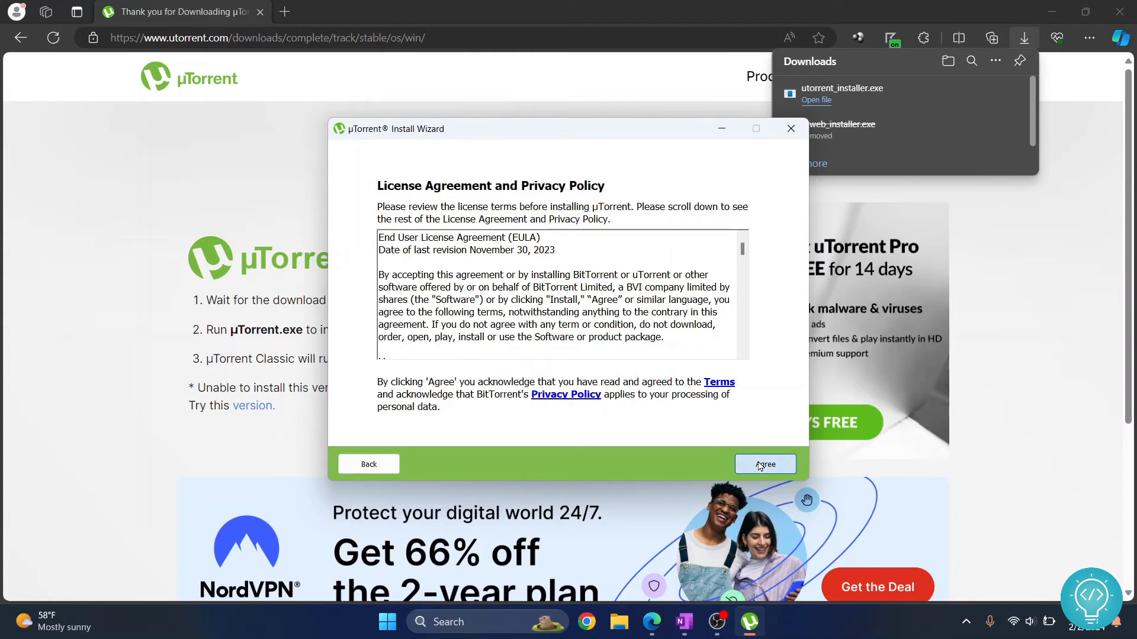
pyautogui.click(764, 464)
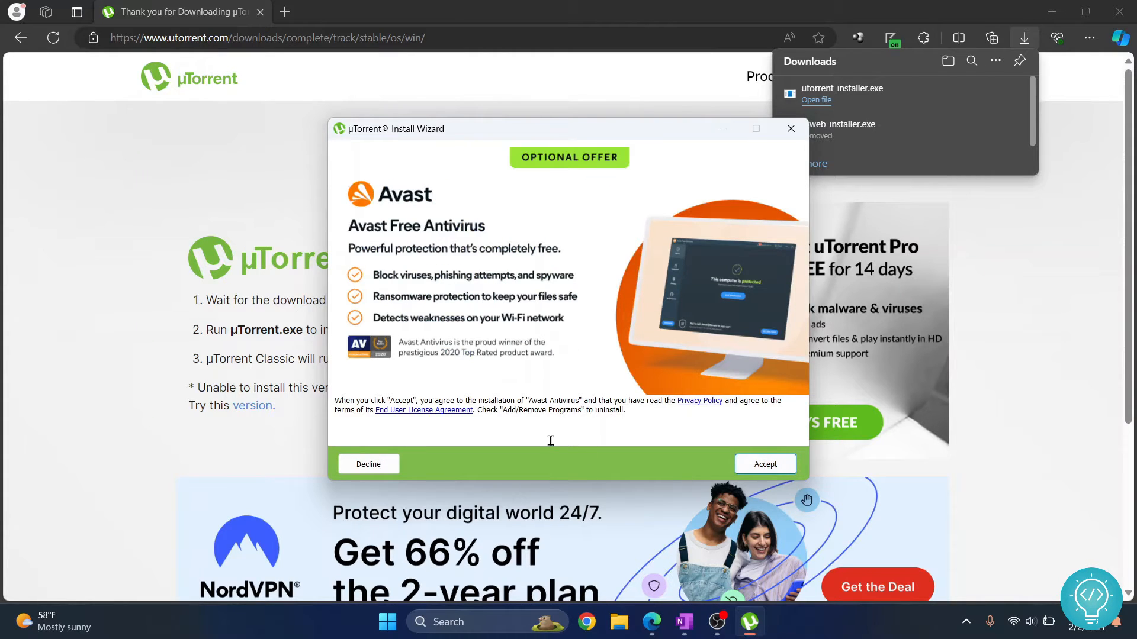
pyautogui.moveTo(545, 198)
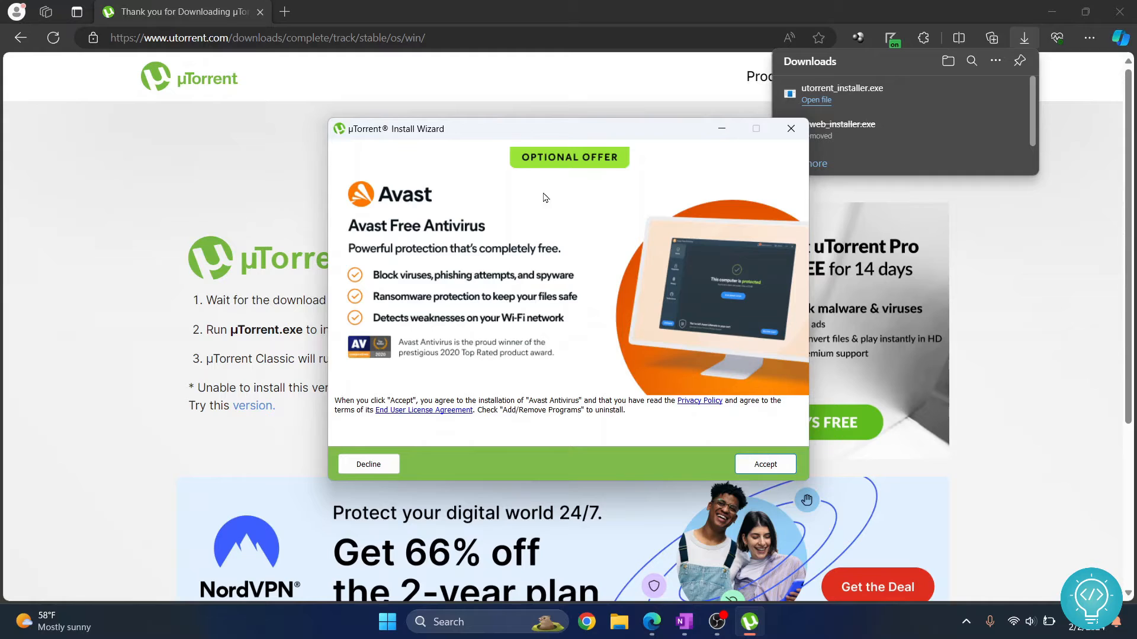
pyautogui.moveTo(490, 282)
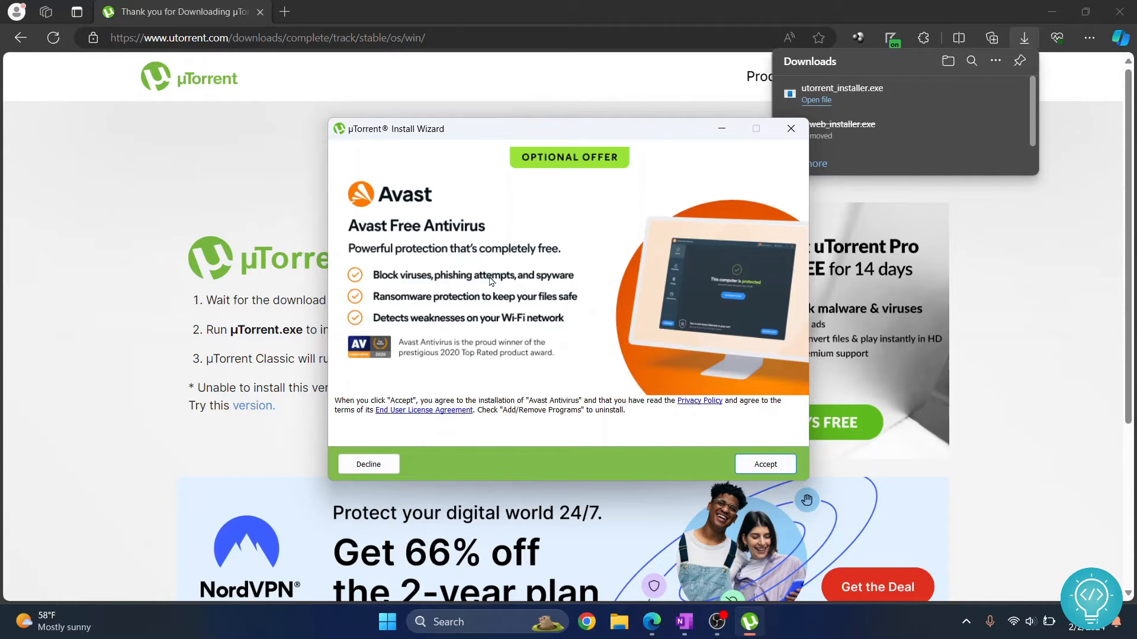
pyautogui.moveTo(388, 446)
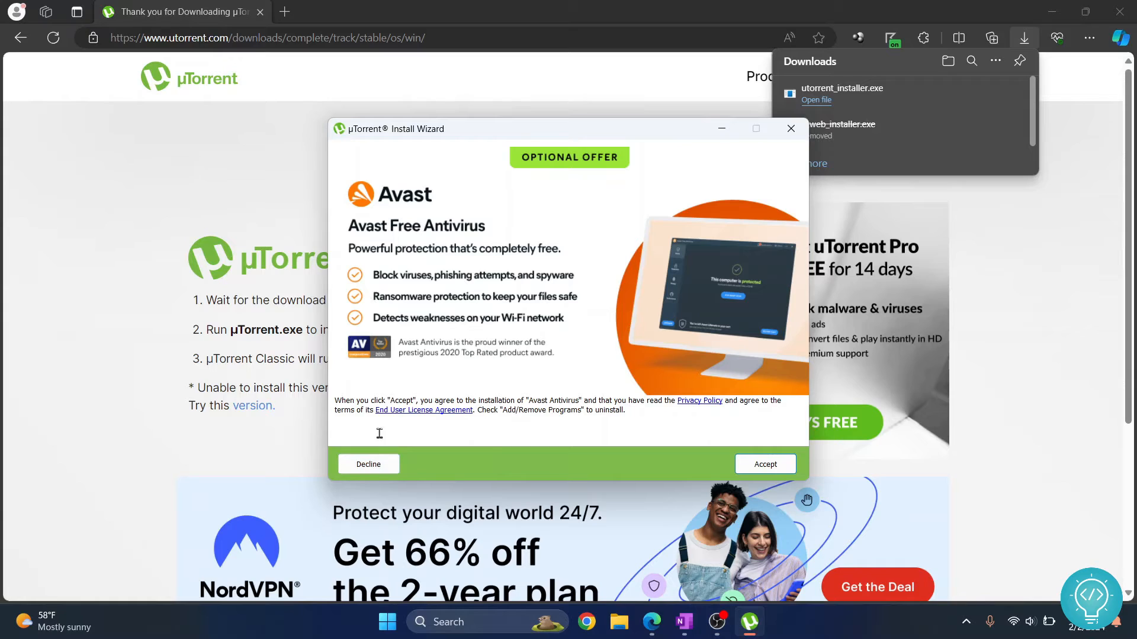
pyautogui.moveTo(386, 332)
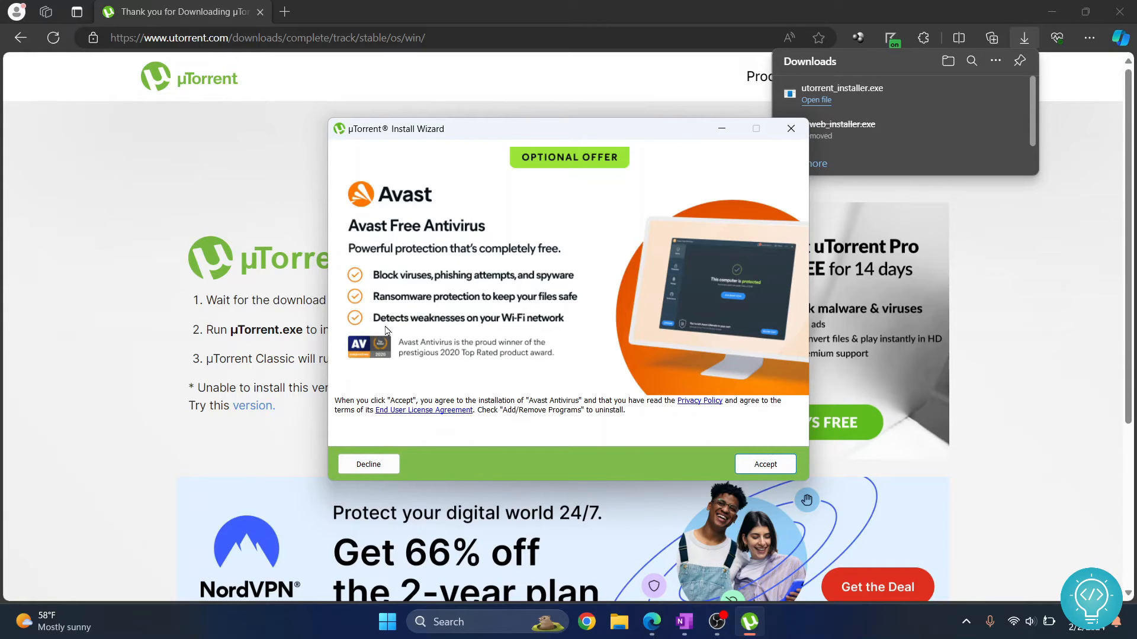
pyautogui.click(367, 464)
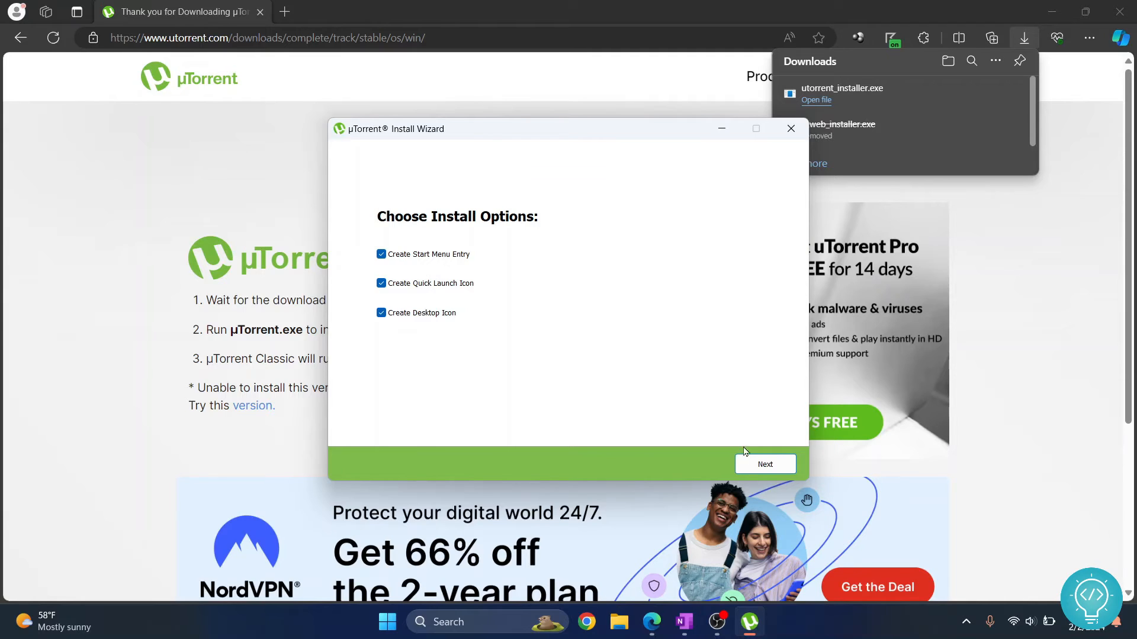
# Keep the three shortcut options, install, and finish with 'Launch the application on exit' checked.
pyautogui.click(765, 465)
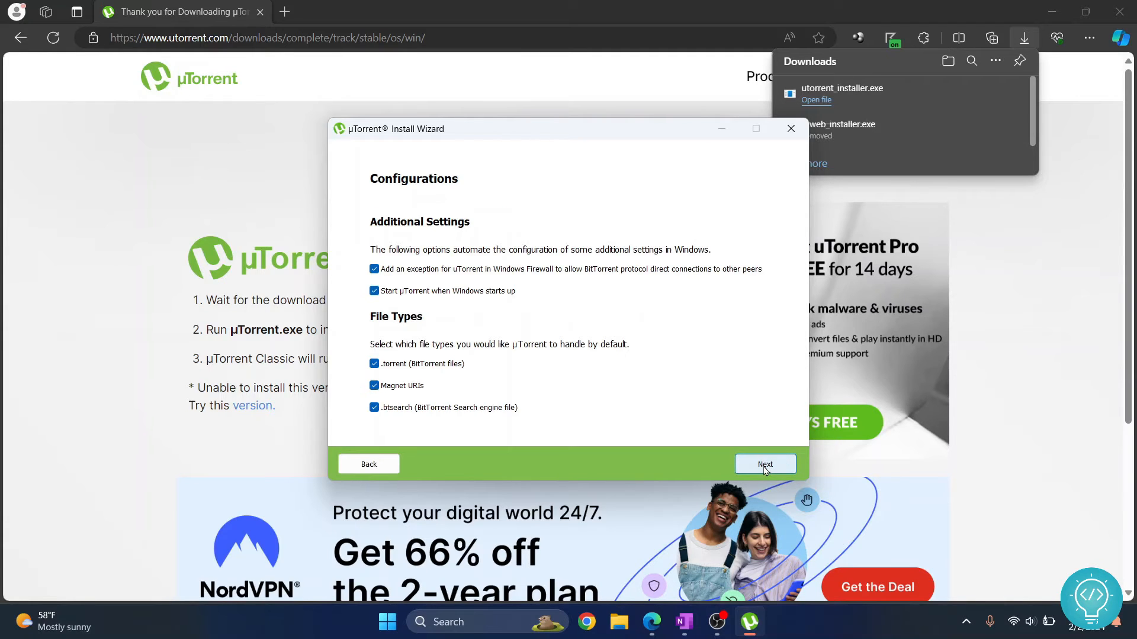
pyautogui.moveTo(424, 226)
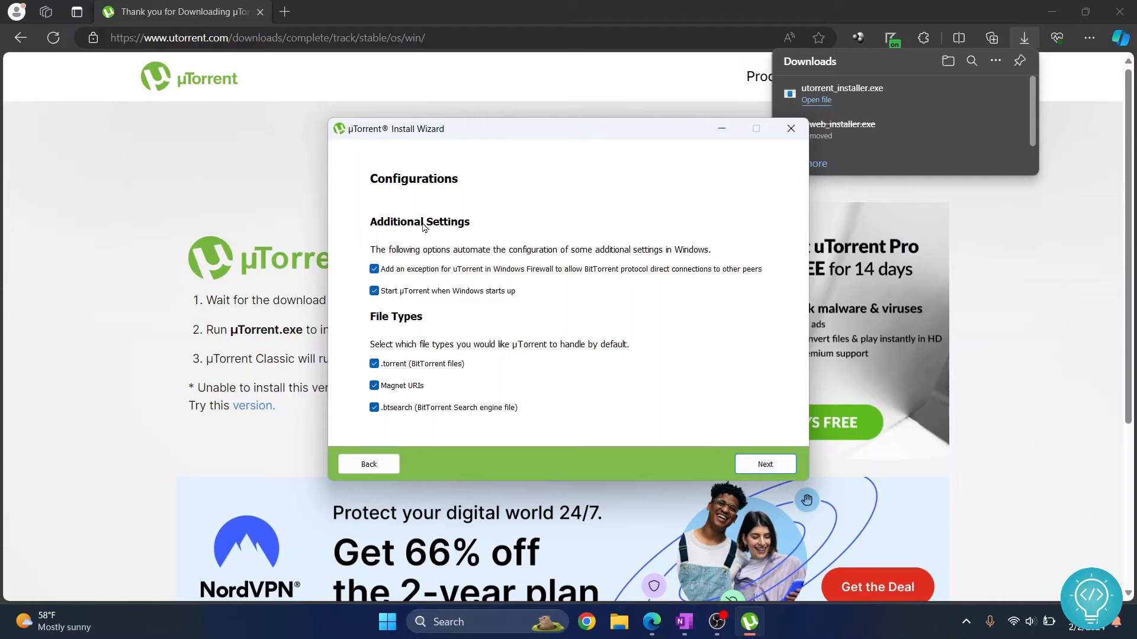
pyautogui.moveTo(665, 413)
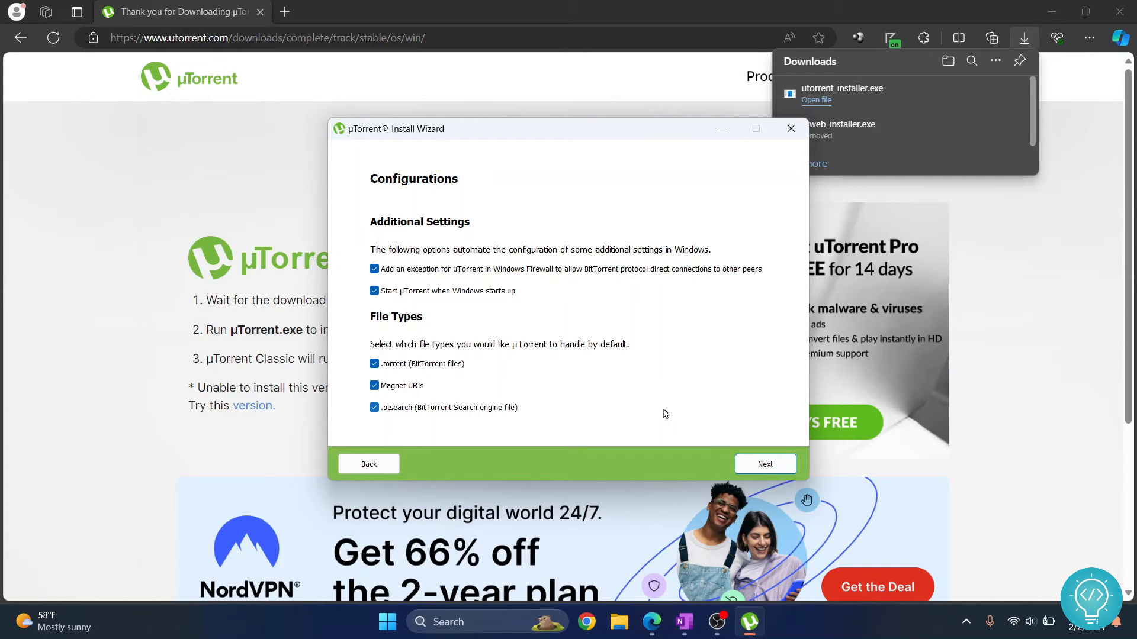
pyautogui.click(763, 464)
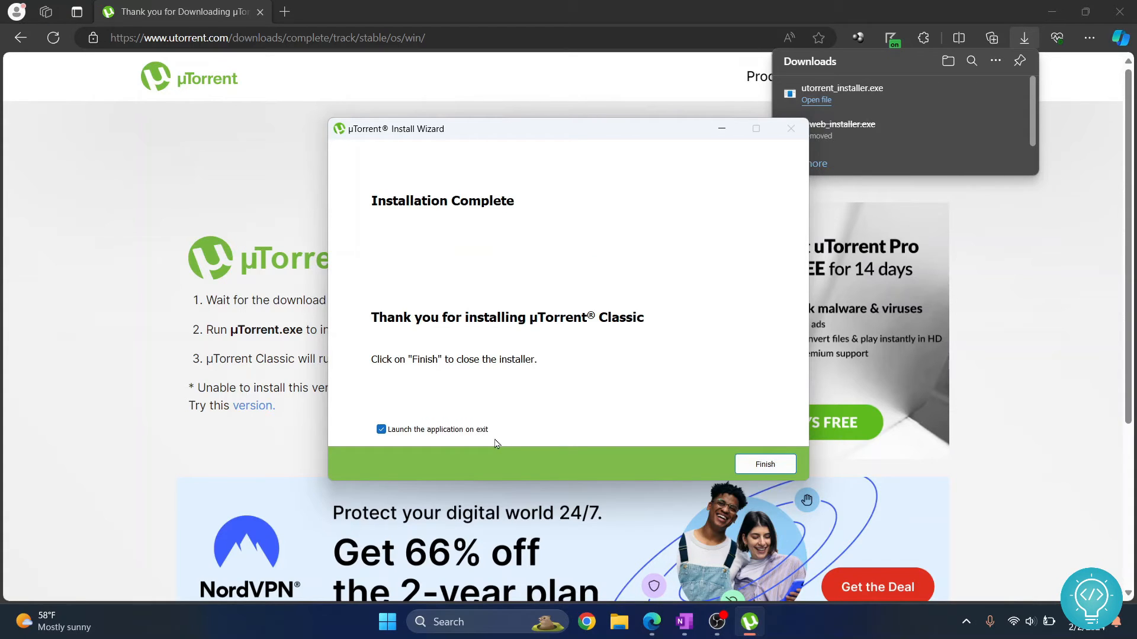
pyautogui.moveTo(347, 414)
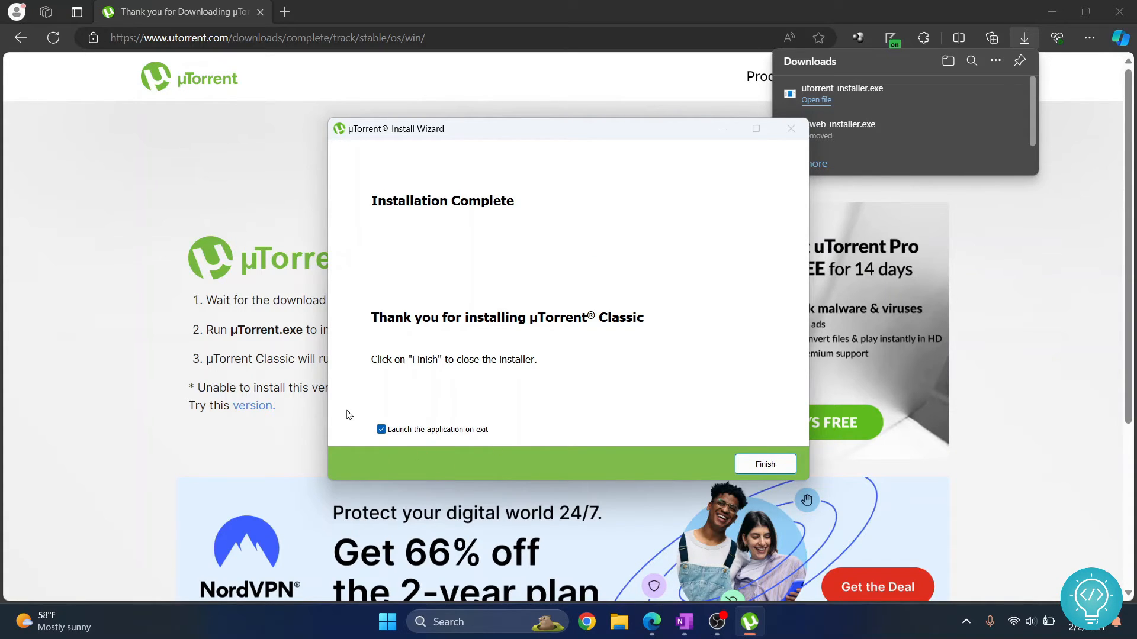
pyautogui.moveTo(424, 329)
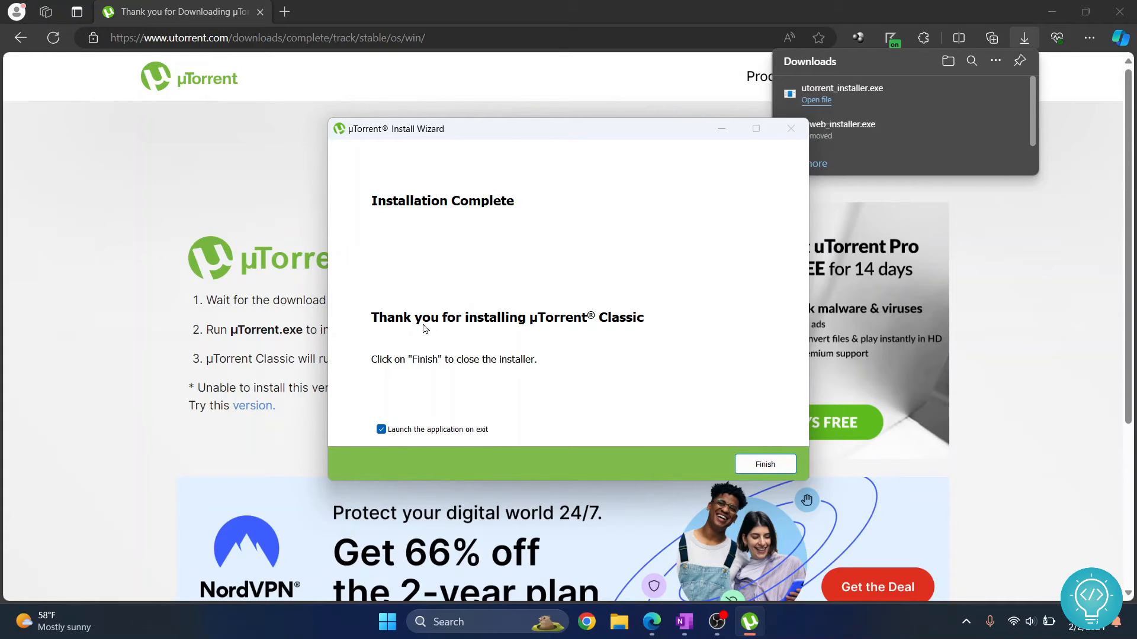
pyautogui.moveTo(529, 419)
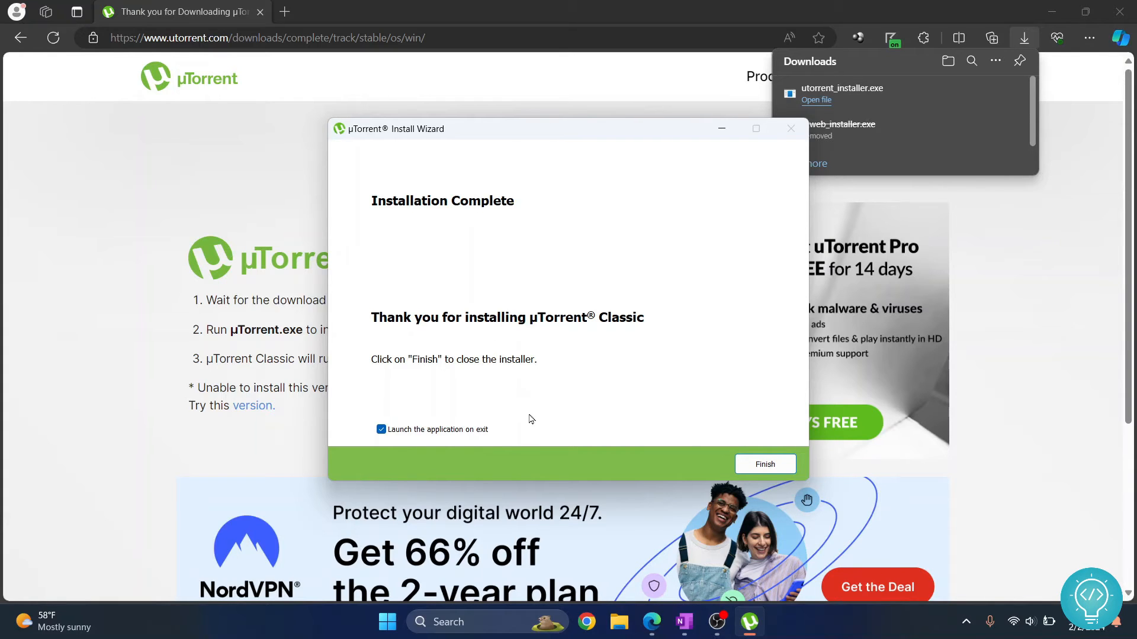
pyautogui.click(763, 465)
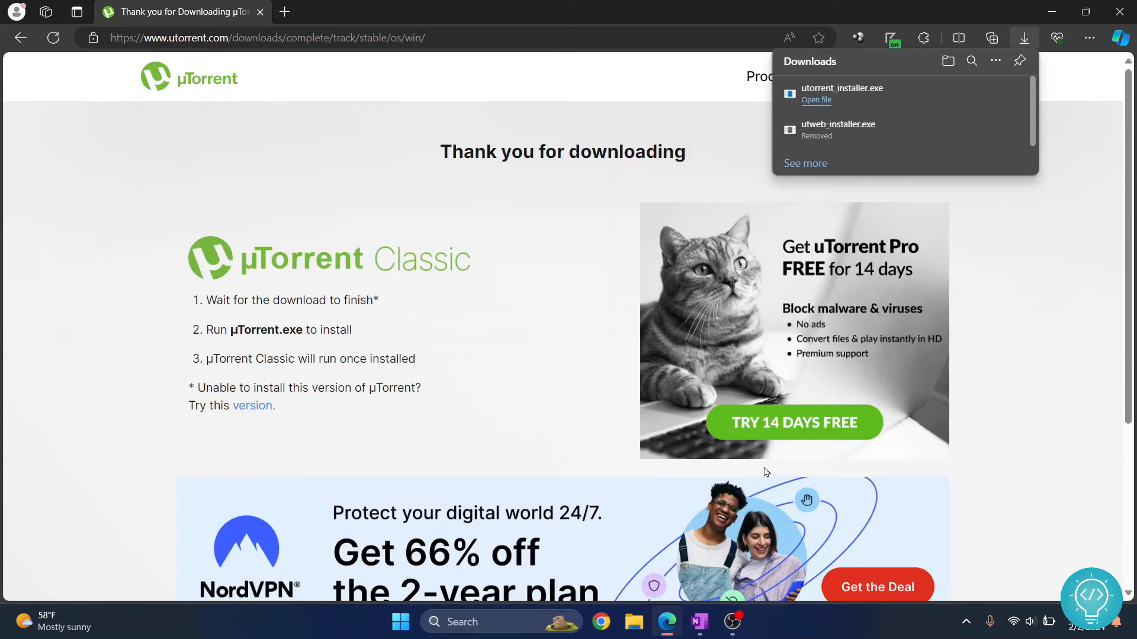
# Focus the newly launched uTorrent window and maximize it to fill the screen.
pyautogui.click(816, 99)
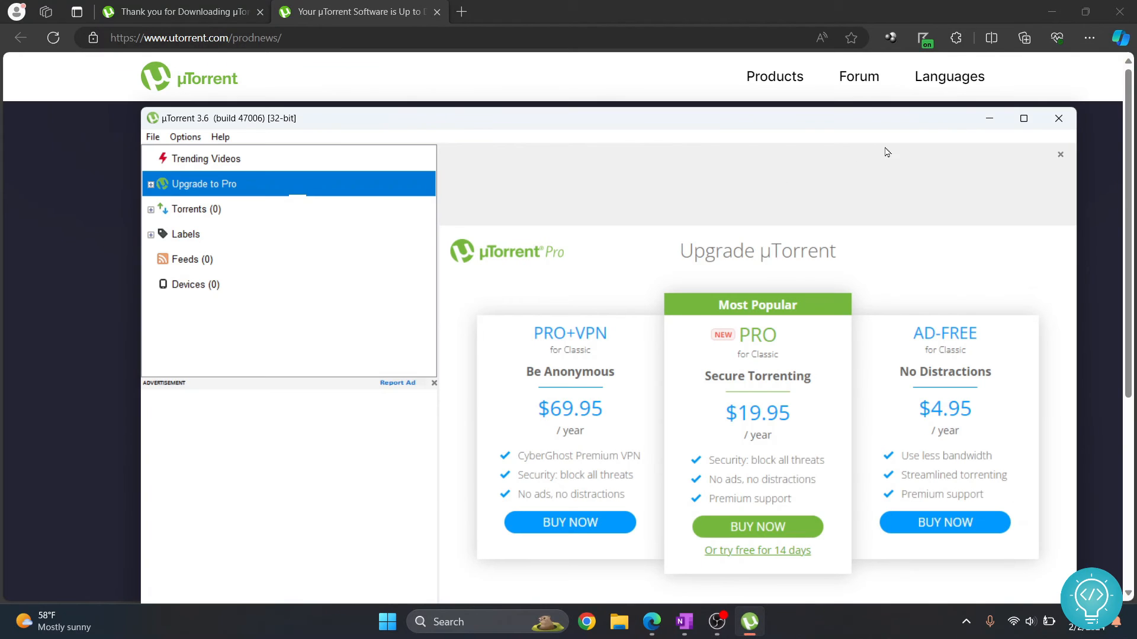
pyautogui.click(1023, 118)
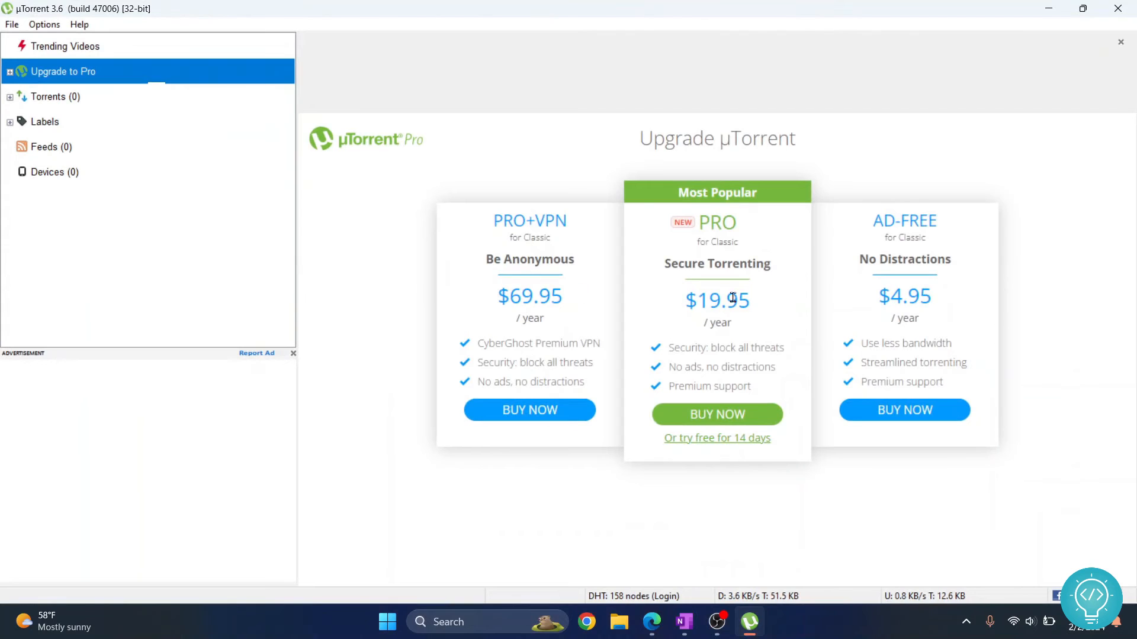
pyautogui.moveTo(705, 325)
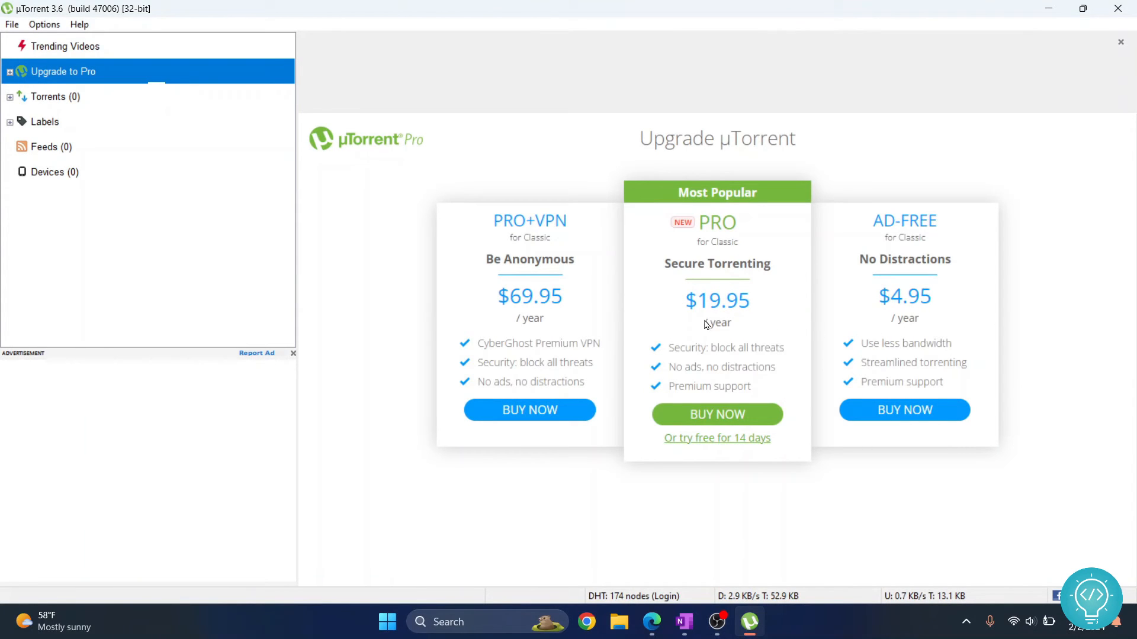
pyautogui.moveTo(89, 111)
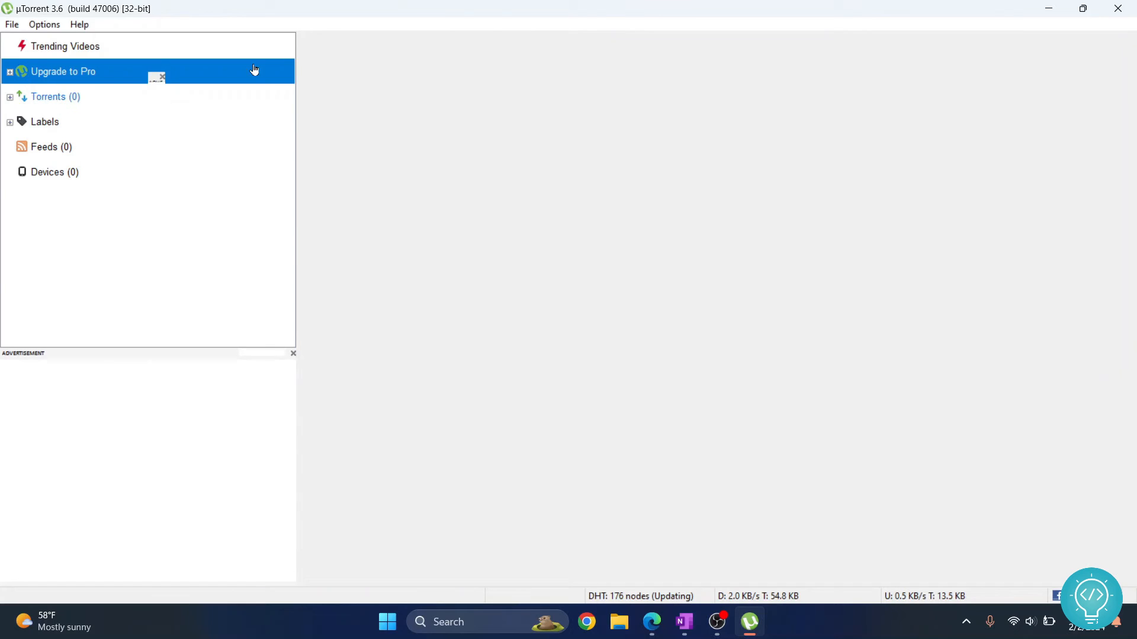
# Show the Torrents list, then cancel out of Add Torrent… and Add Torrent from URL… without adding anything.
pyautogui.click(55, 96)
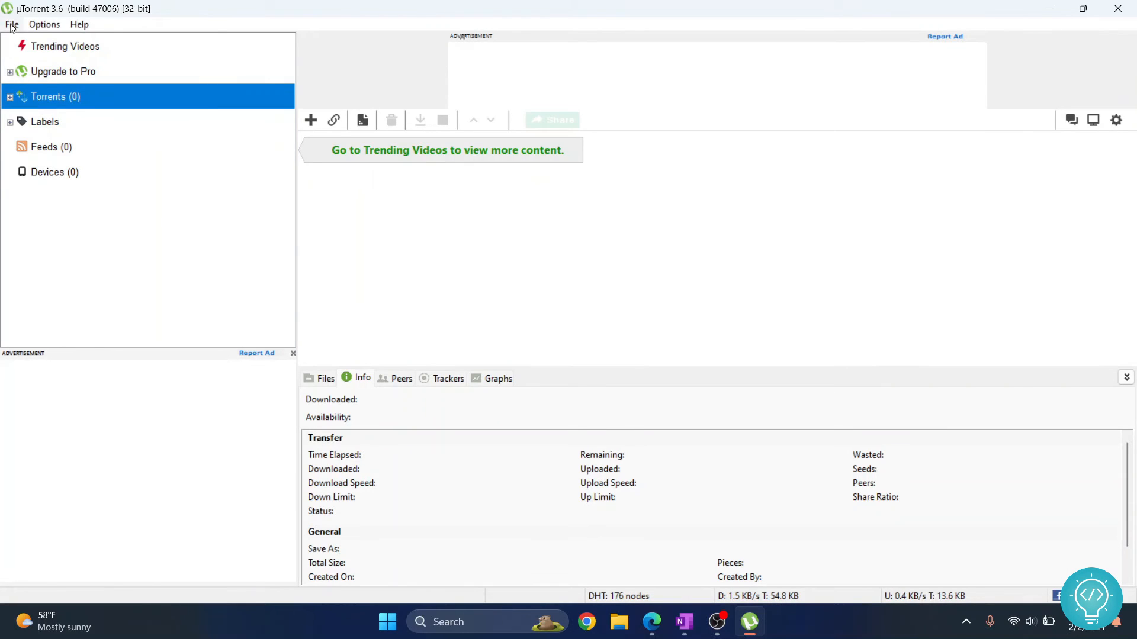
pyautogui.click(12, 24)
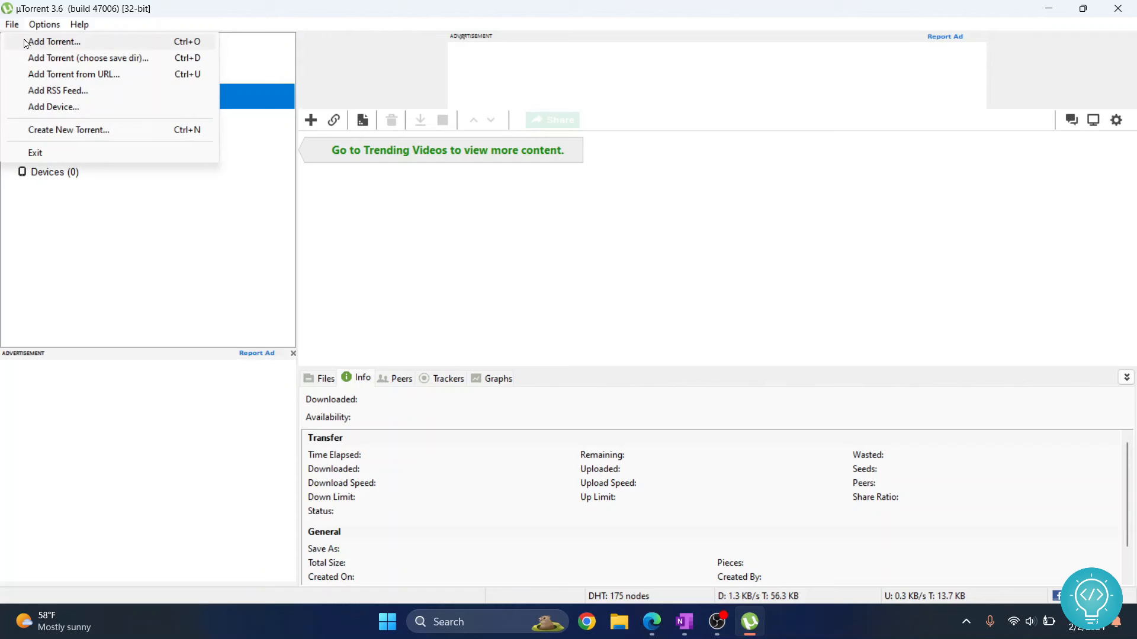
pyautogui.click(53, 41)
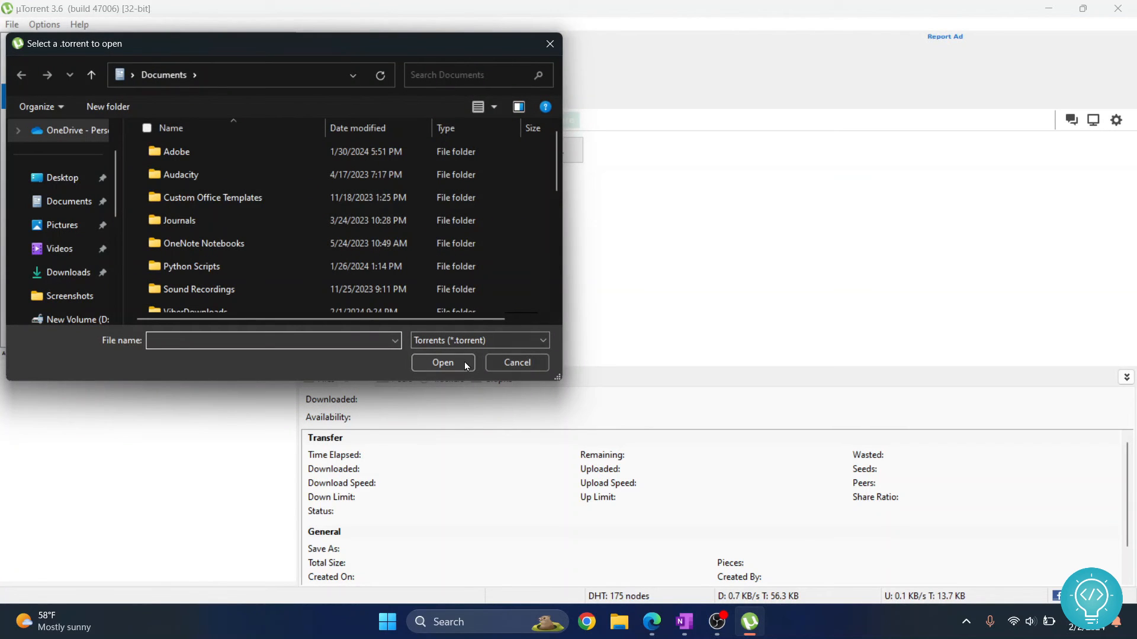
pyautogui.click(516, 362)
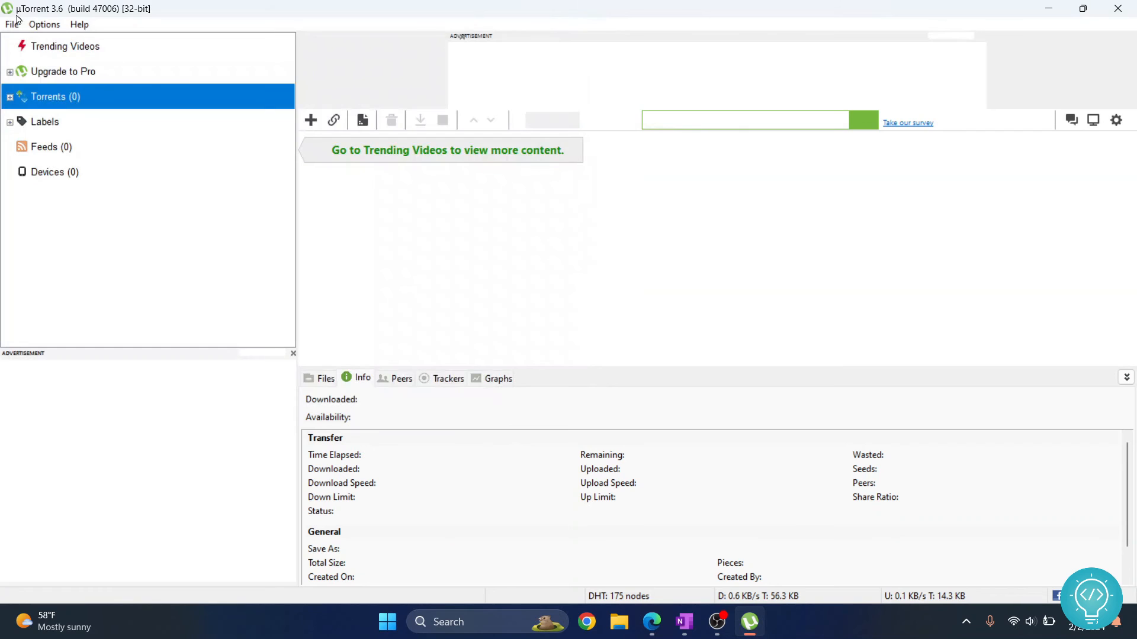
pyautogui.click(12, 23)
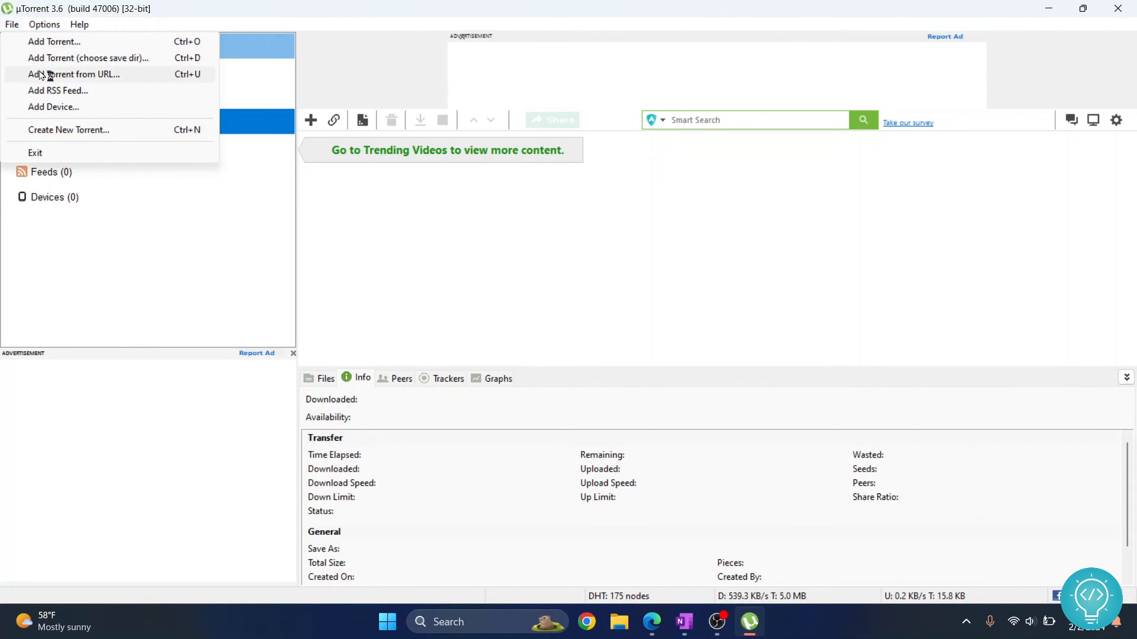
pyautogui.click(74, 74)
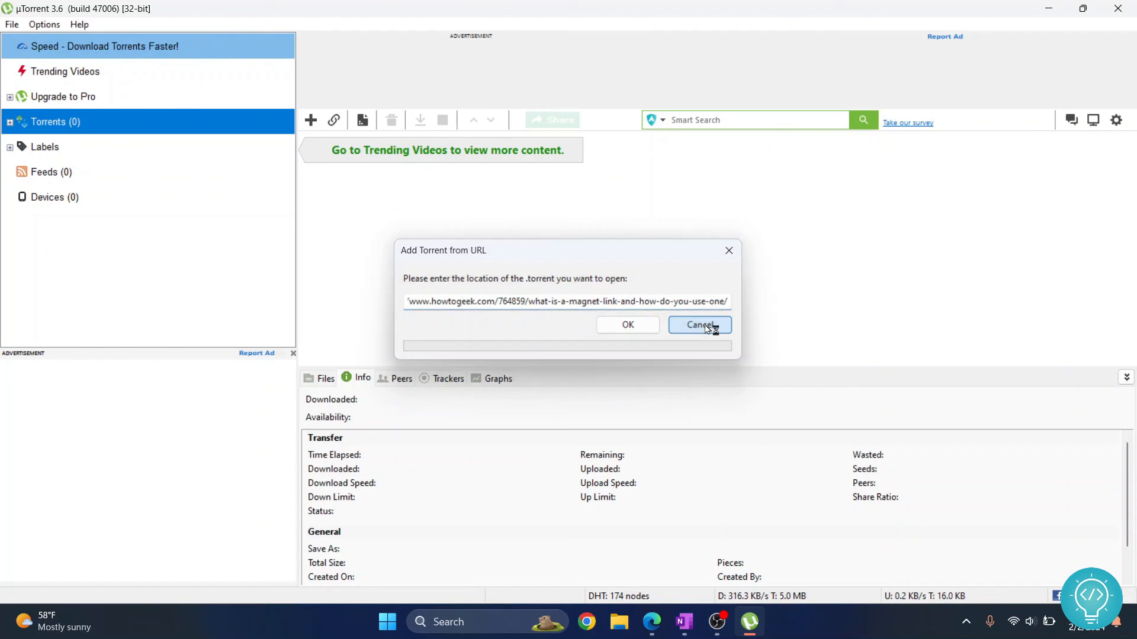
pyautogui.click(698, 324)
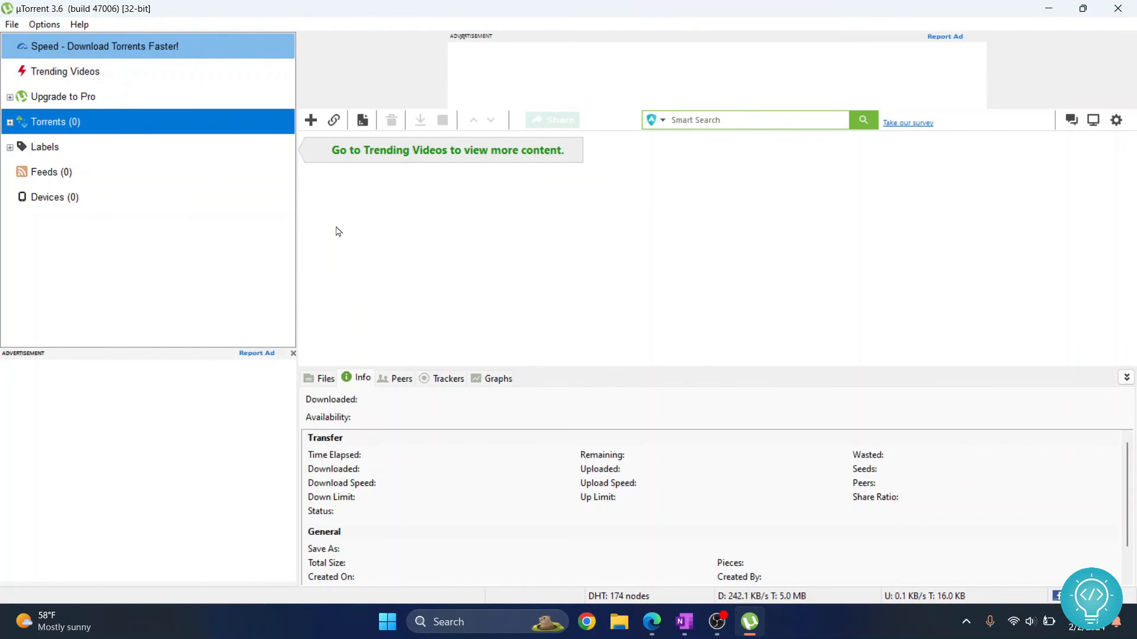
pyautogui.moveTo(425, 235)
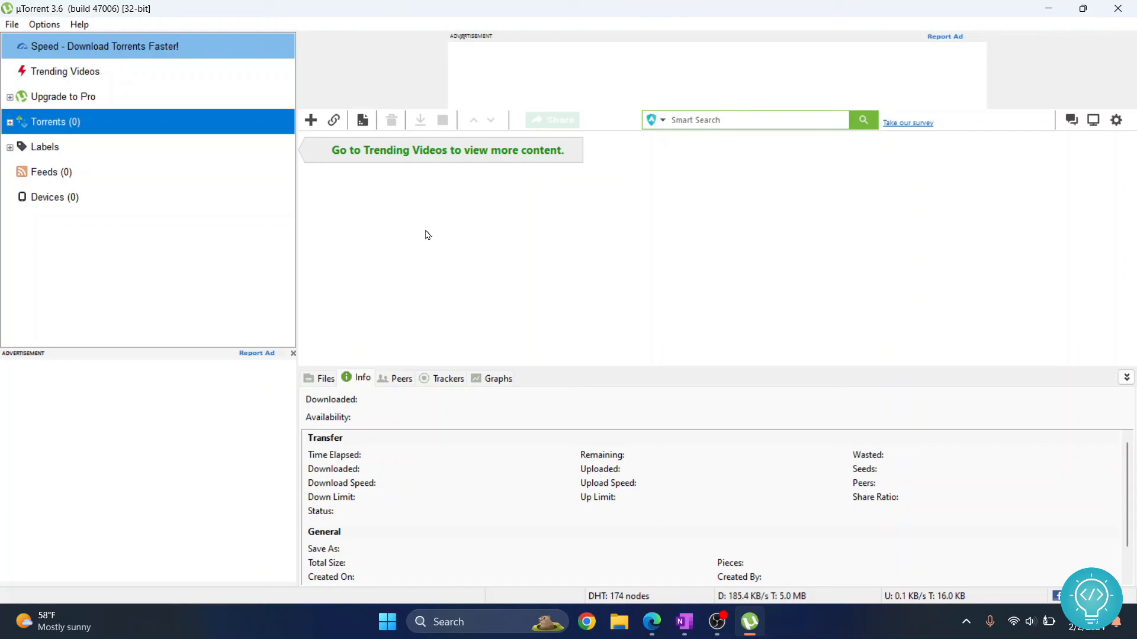
pyautogui.moveTo(496, 233)
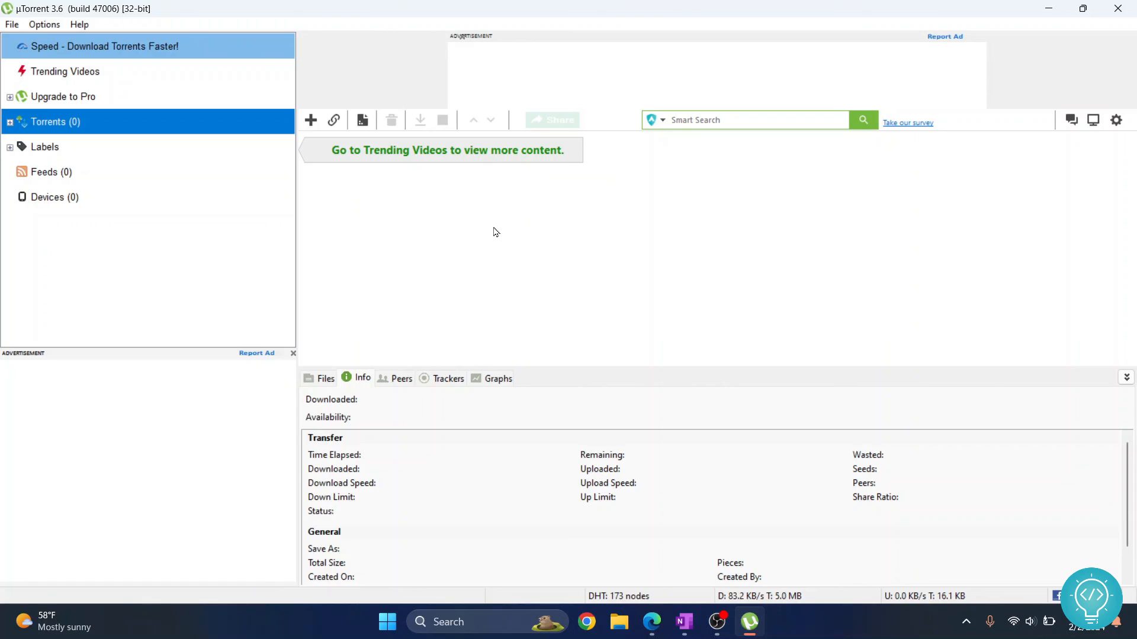
pyautogui.moveTo(616, 302)
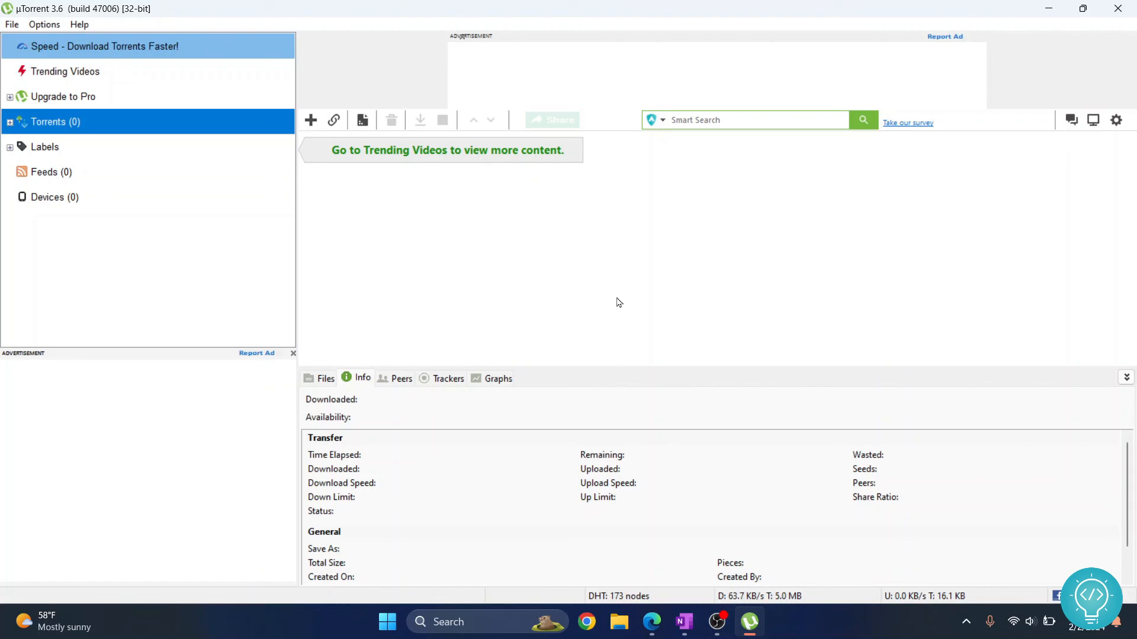